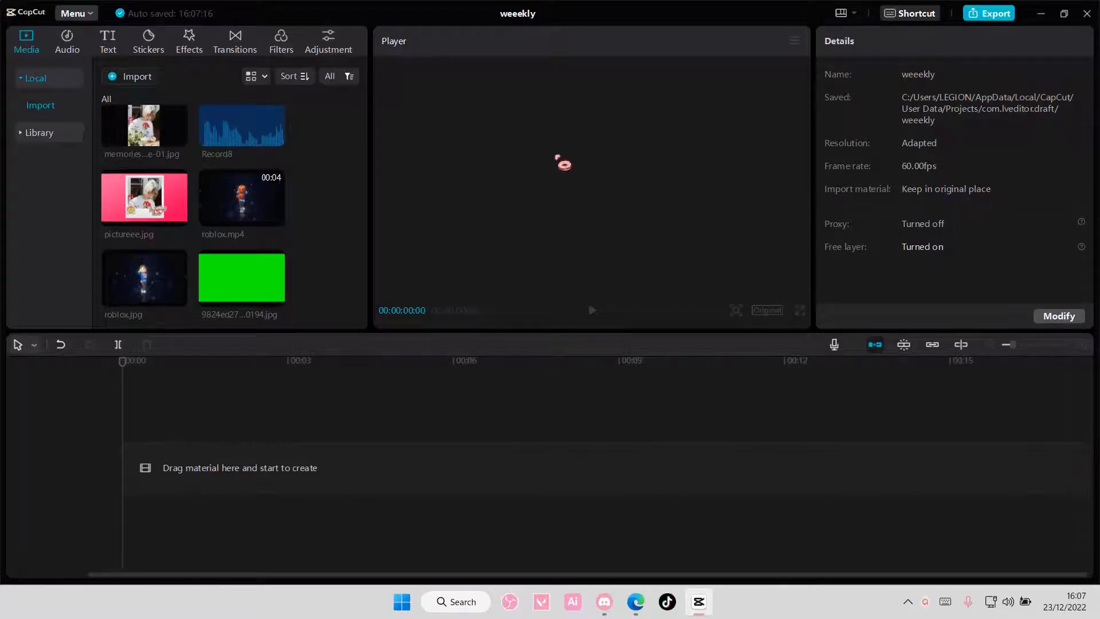
Place the plain green screen JPG on the timeline as the first clip
scroll("down", 3)
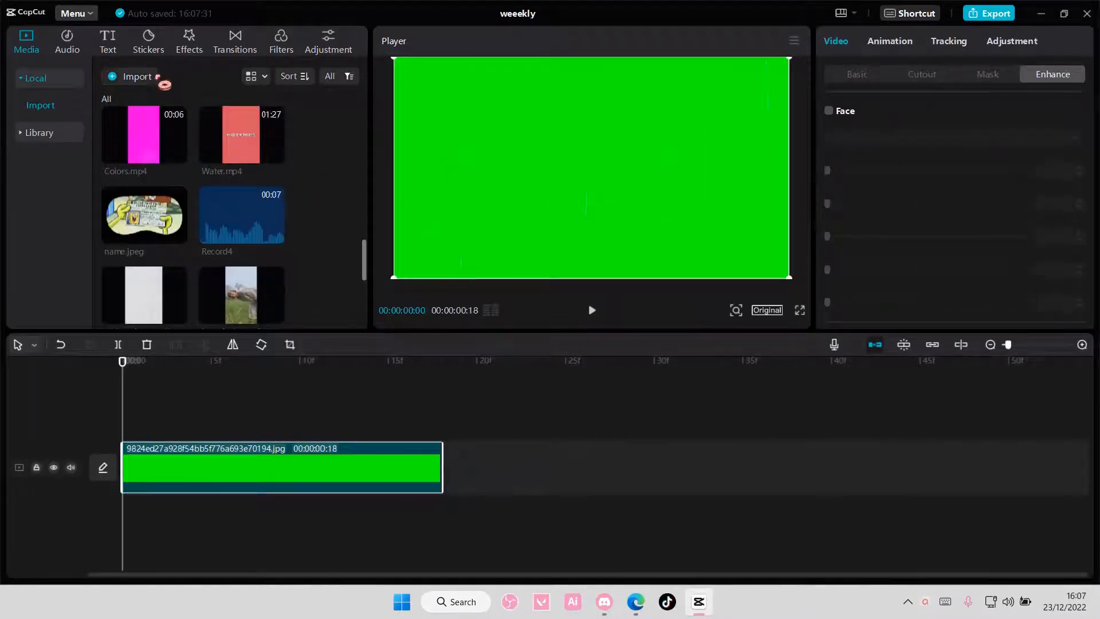
Add a default text layer reading 'watermark' and push its drop shadow distance further out
left_click(107, 40)
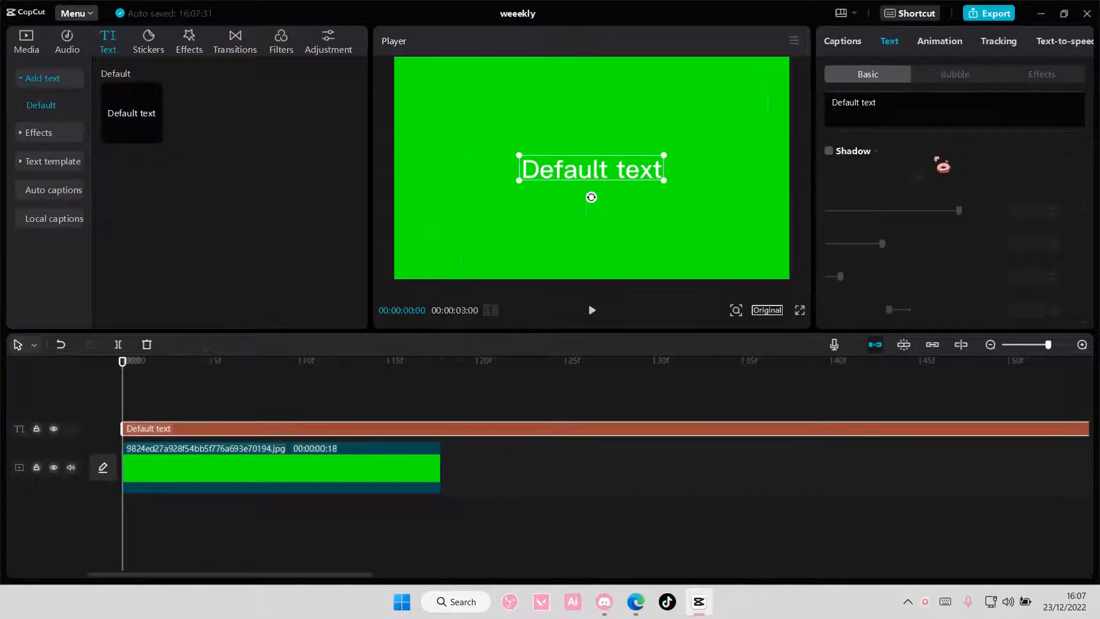
type("wate")
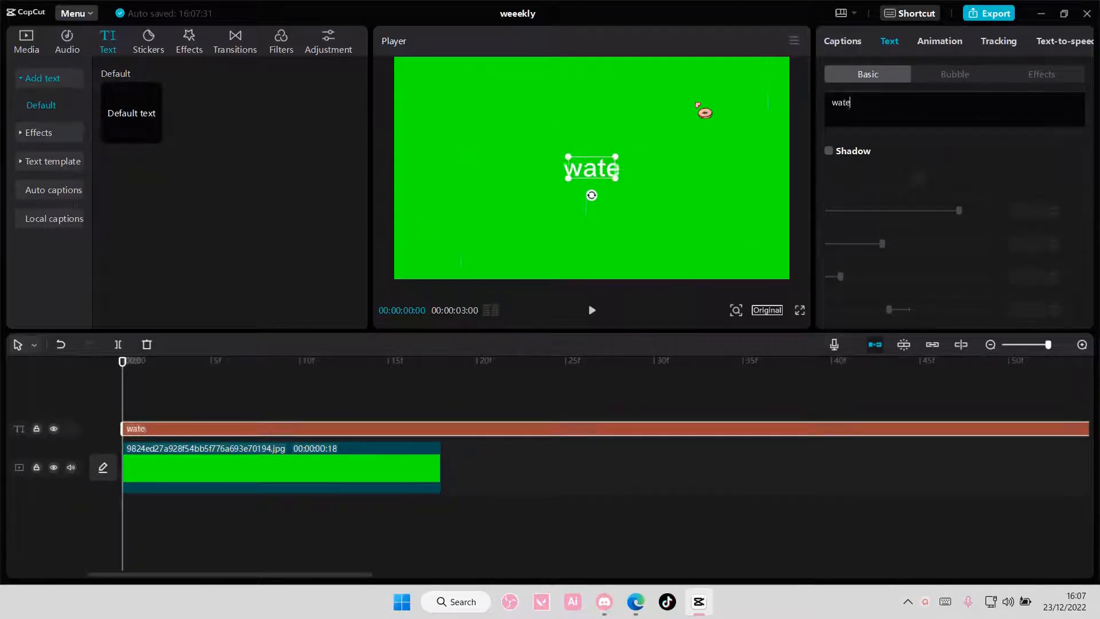
type("rmark")
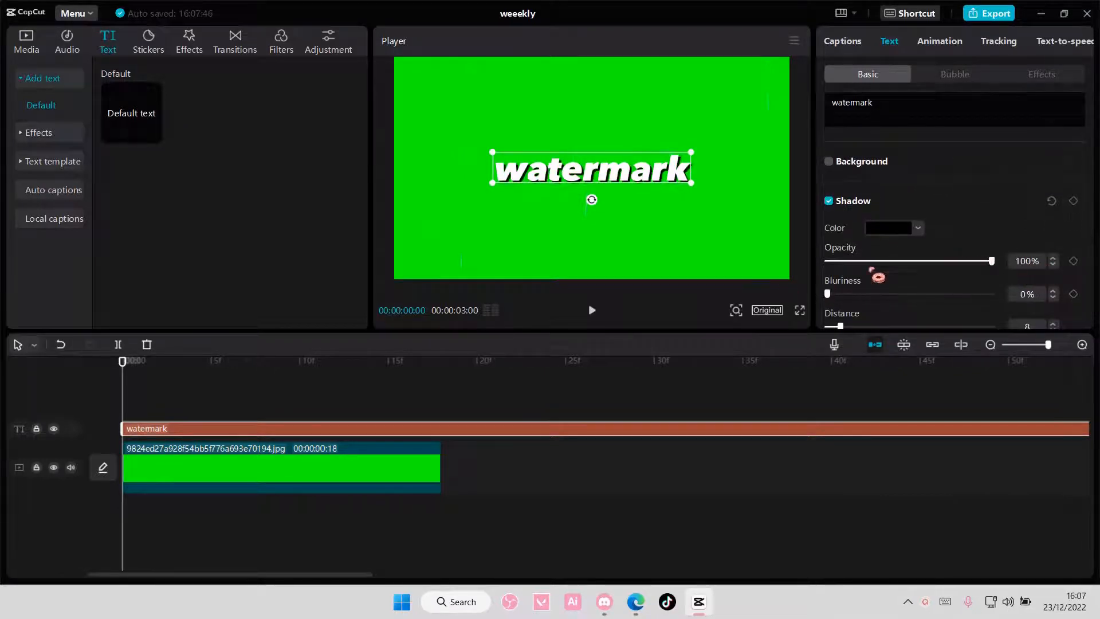
left_click(828, 162)
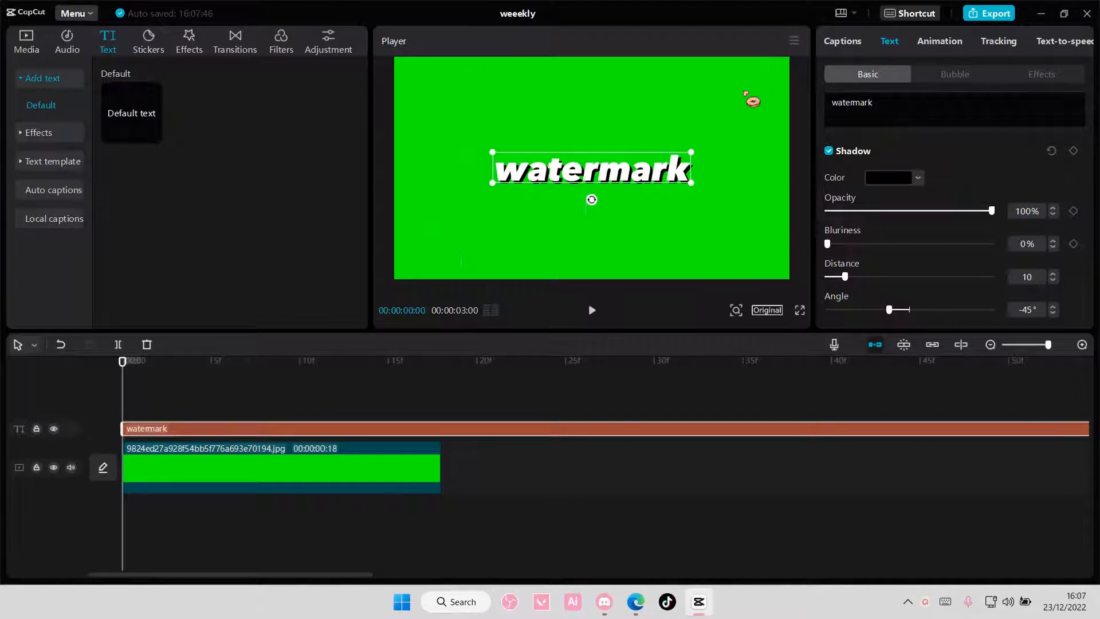
Export the current green frame as a still image named 'capcut watermark'
left_click(793, 41)
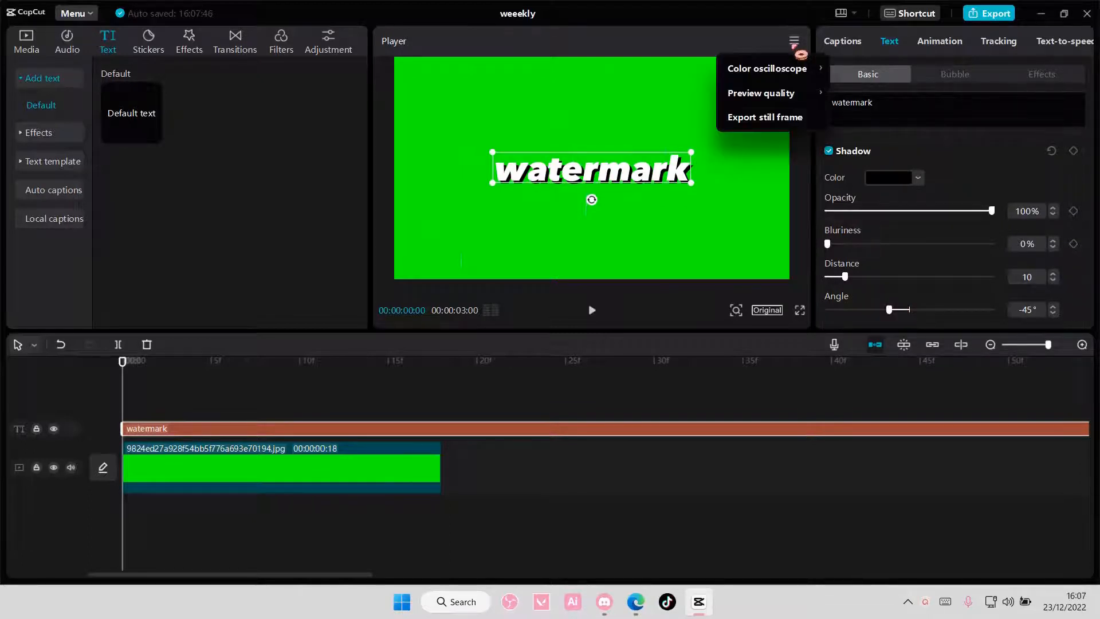
left_click(764, 117)
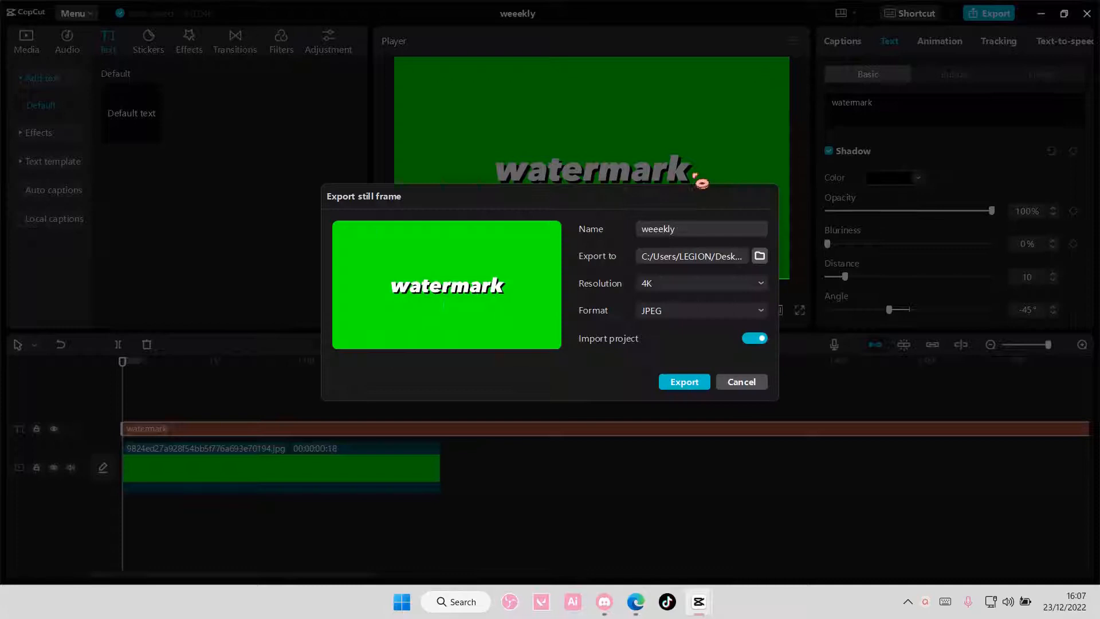
left_click(699, 228)
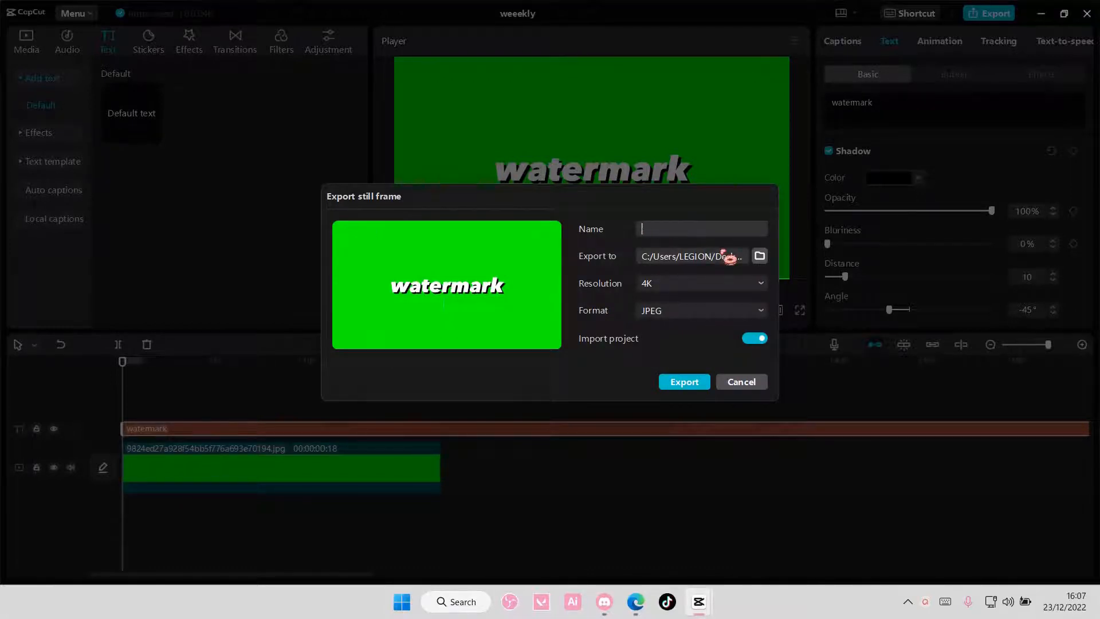
type("capcut watermat")
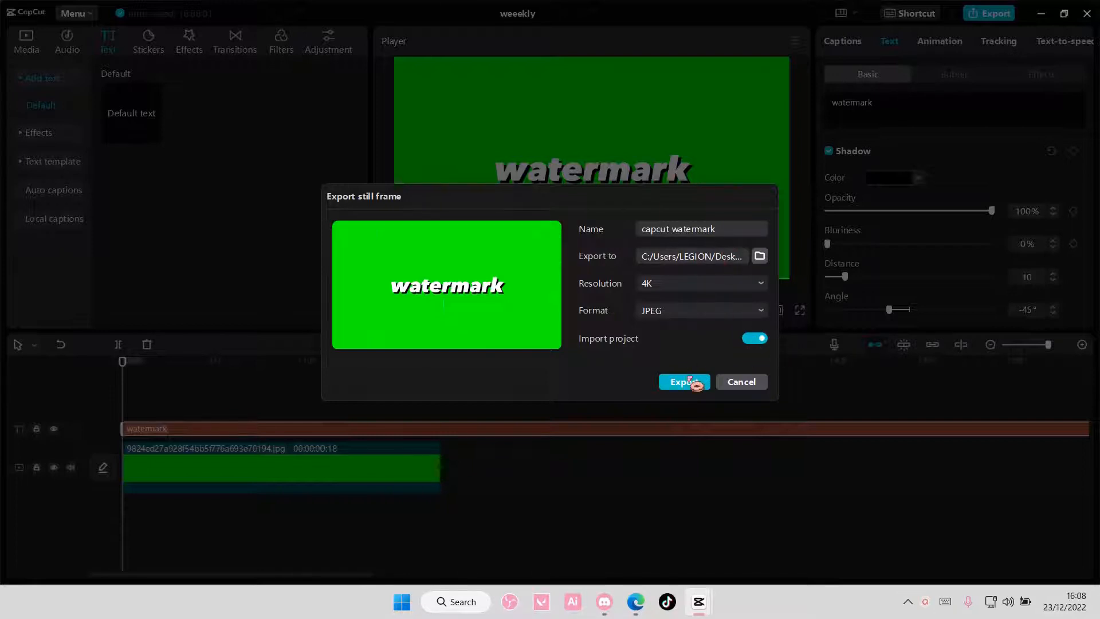
left_click(682, 382)
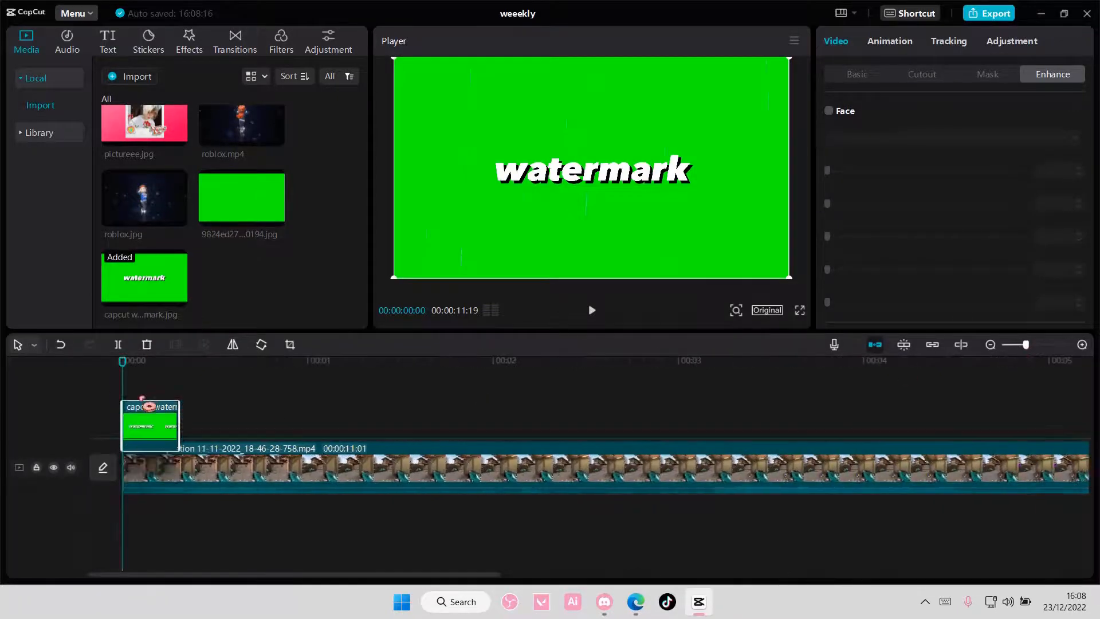
Select the watermark still clip and enable Chroma key in Cutout
left_click(989, 345)
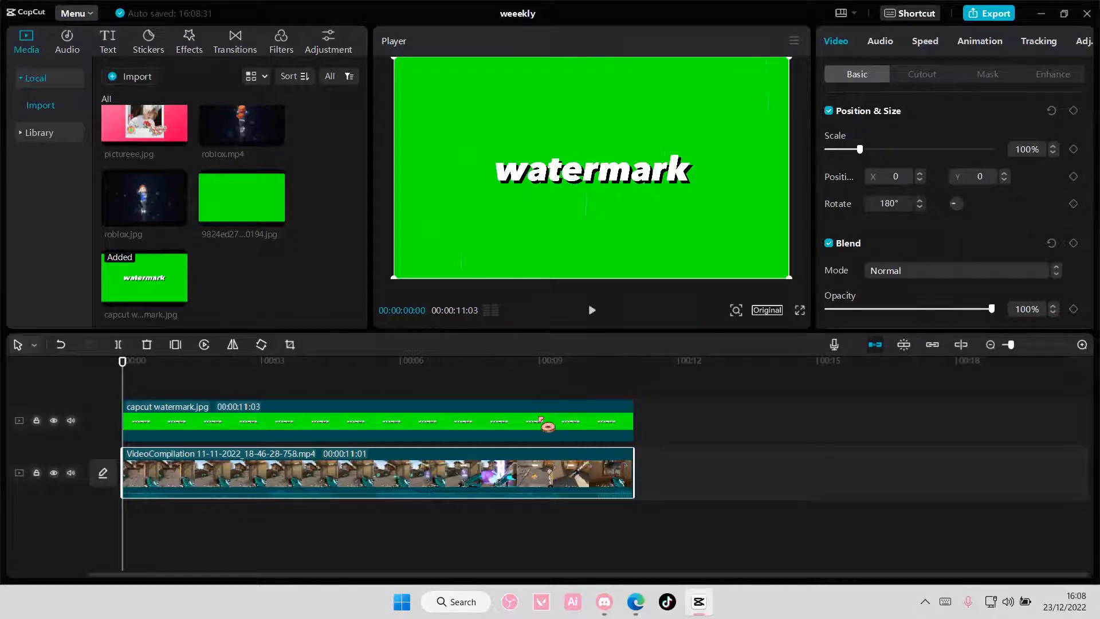
left_click(922, 74)
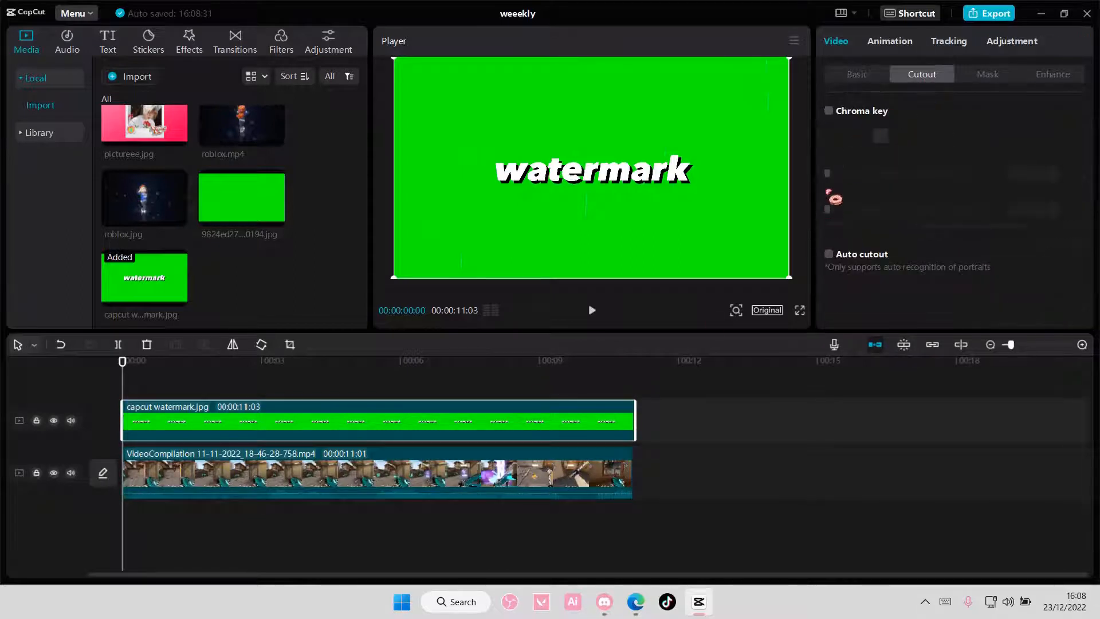
left_click(828, 110)
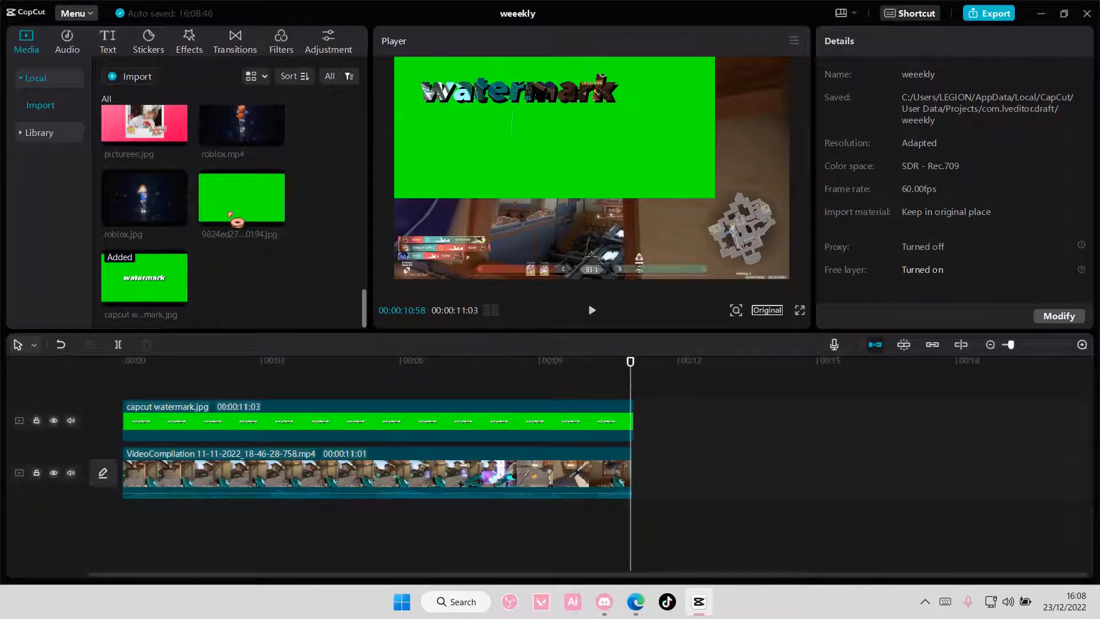
Add the Halo blur effect and stretch it to the end of the clips
left_click(188, 40)
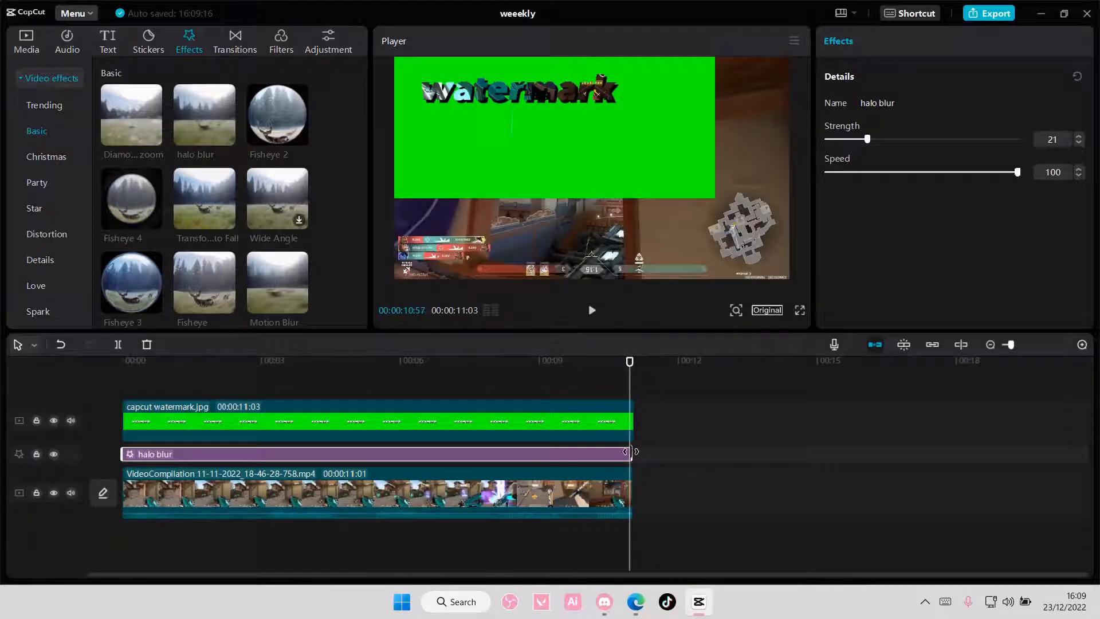
left_click_drag(626, 453, 635, 453)
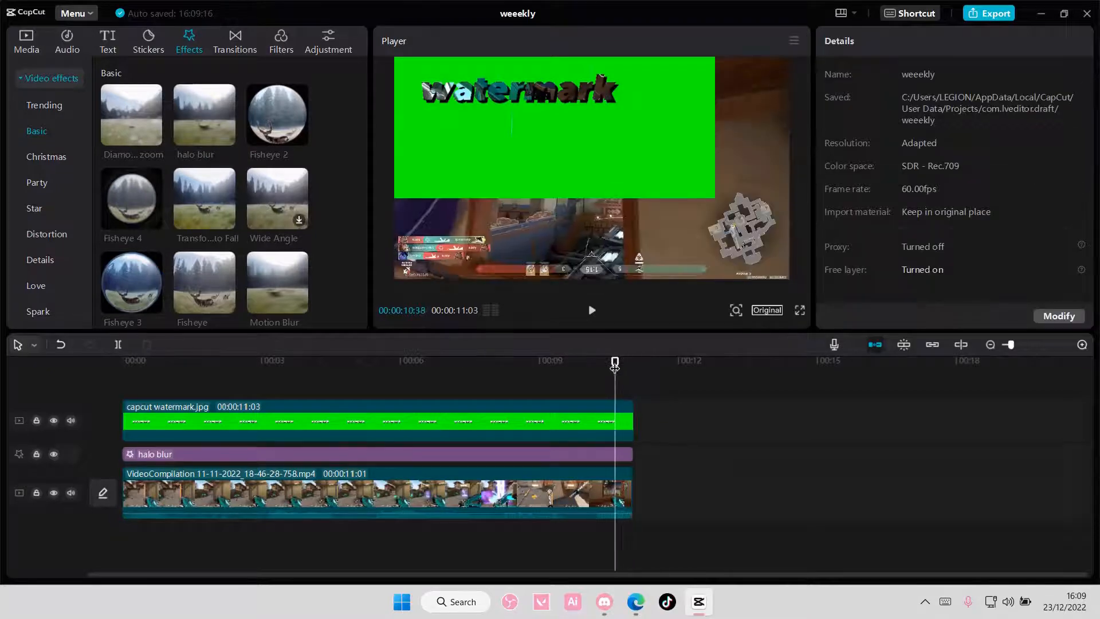
Export the video as 'valo watermark' at 4K, 60 fps
left_click(989, 13)
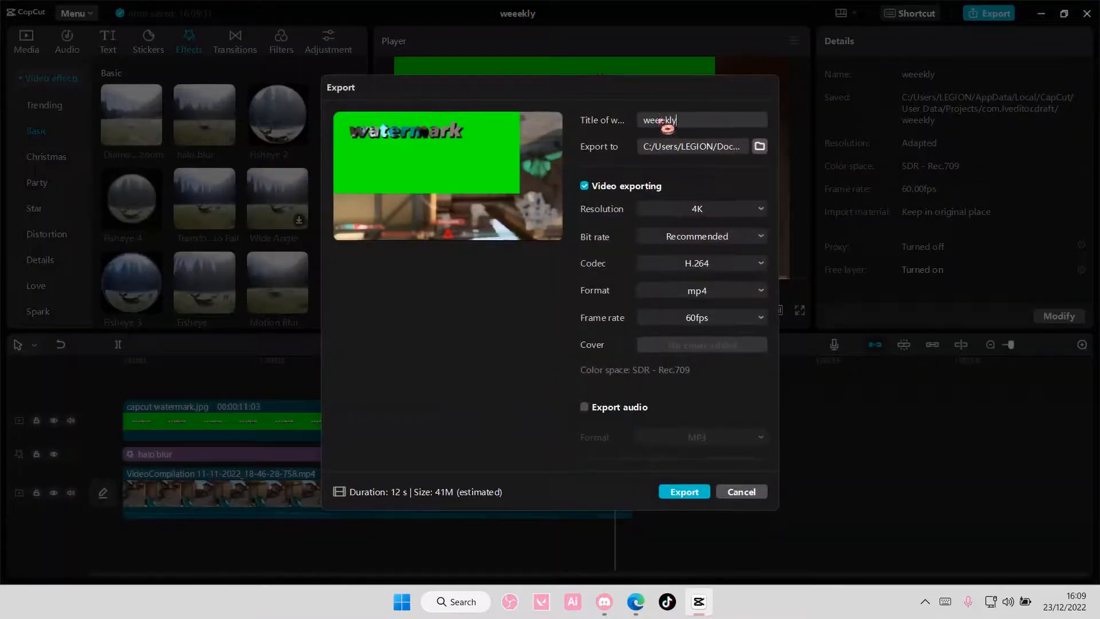
type("valo watermark")
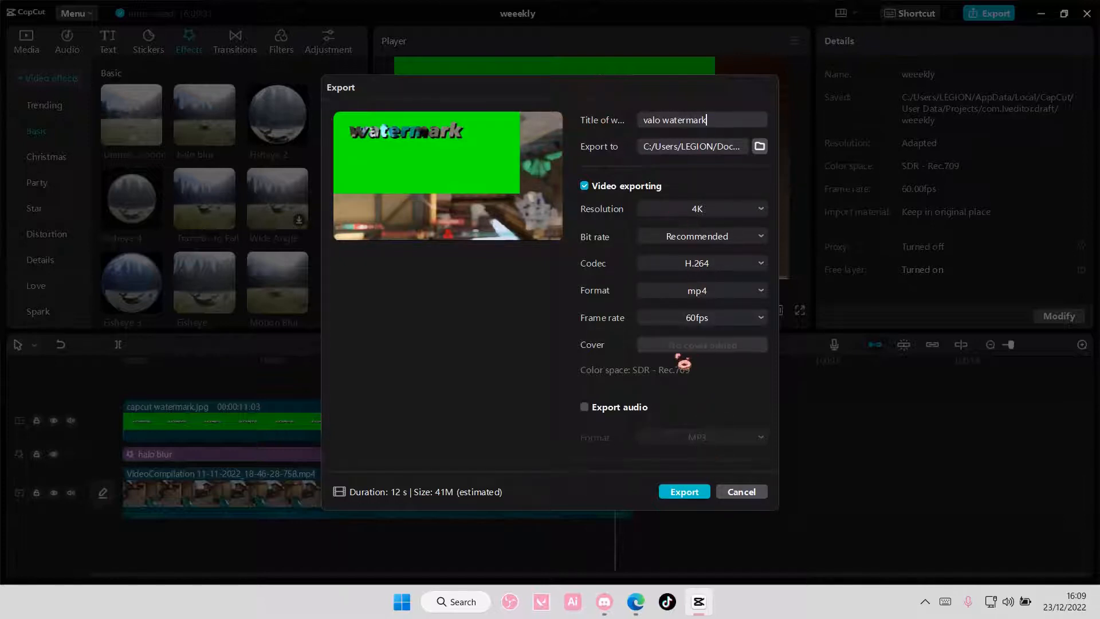
left_click(683, 490)
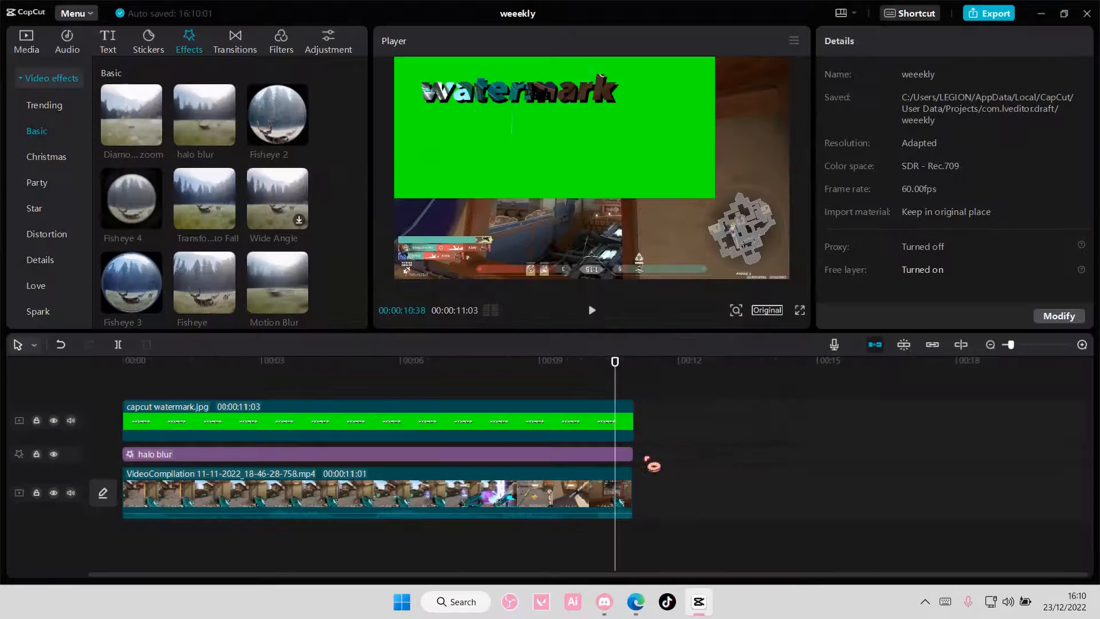
Import the watermark MP4 from Documents > ActivePresenter > Videos into Media
left_click(26, 41)
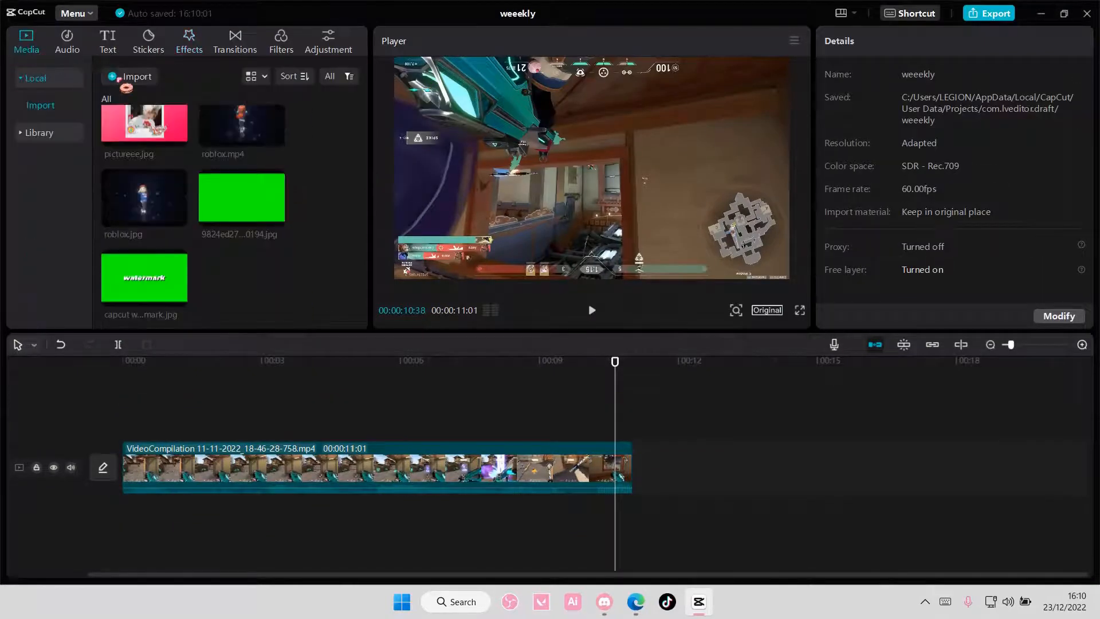
left_click(130, 78)
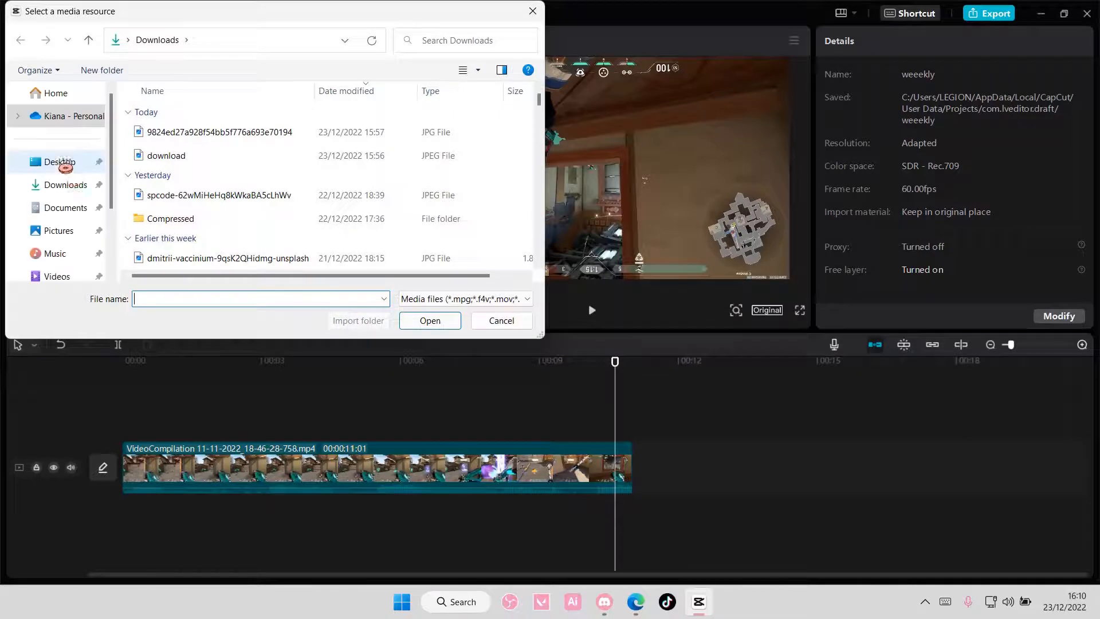
left_click(56, 253)
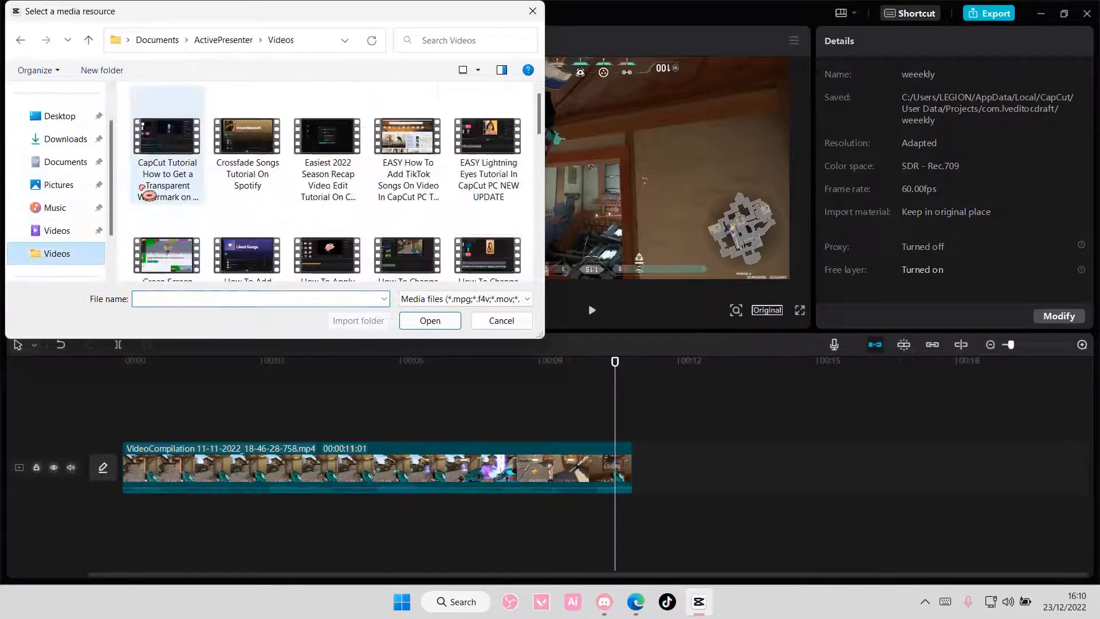
scroll("down", 3)
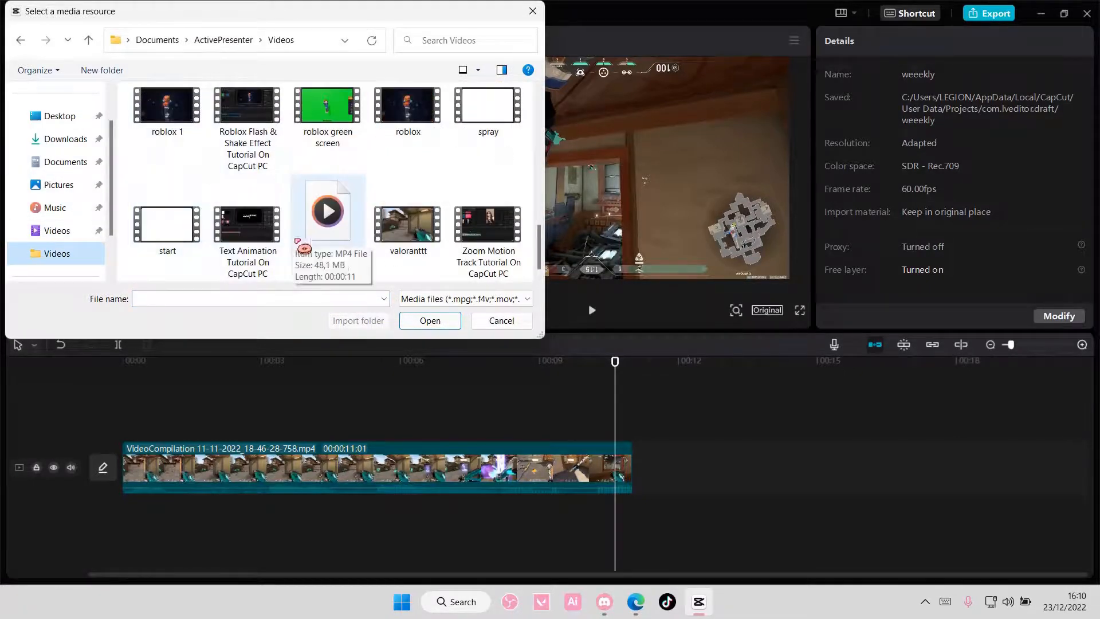
left_click(500, 321)
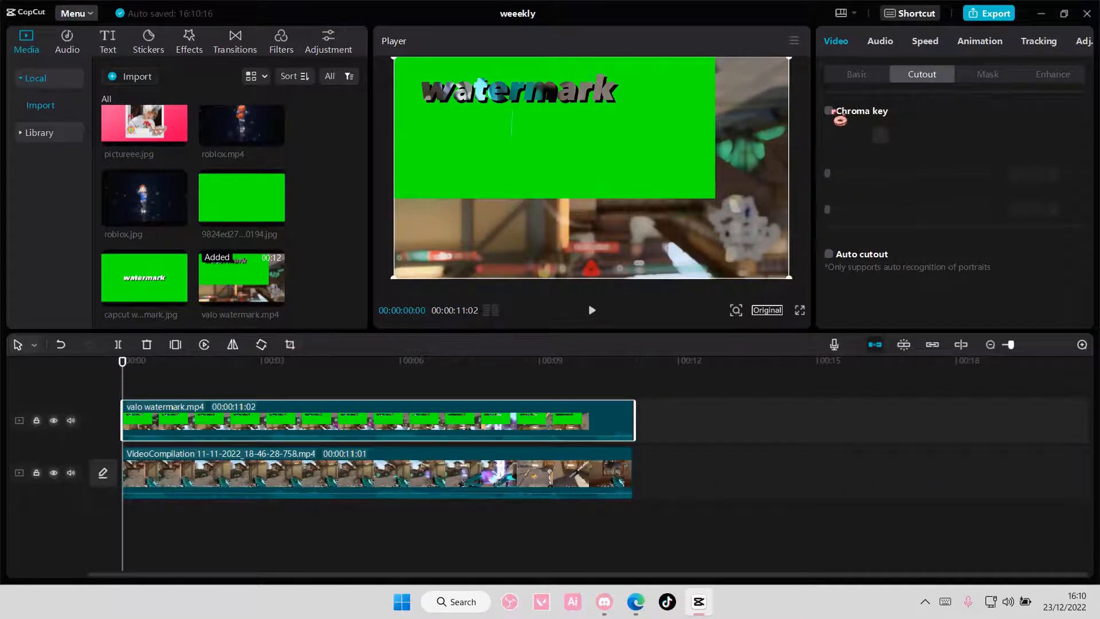
Key out the green with Chroma key at raised Strength and Shadow, and crop to the text
left_click(828, 110)
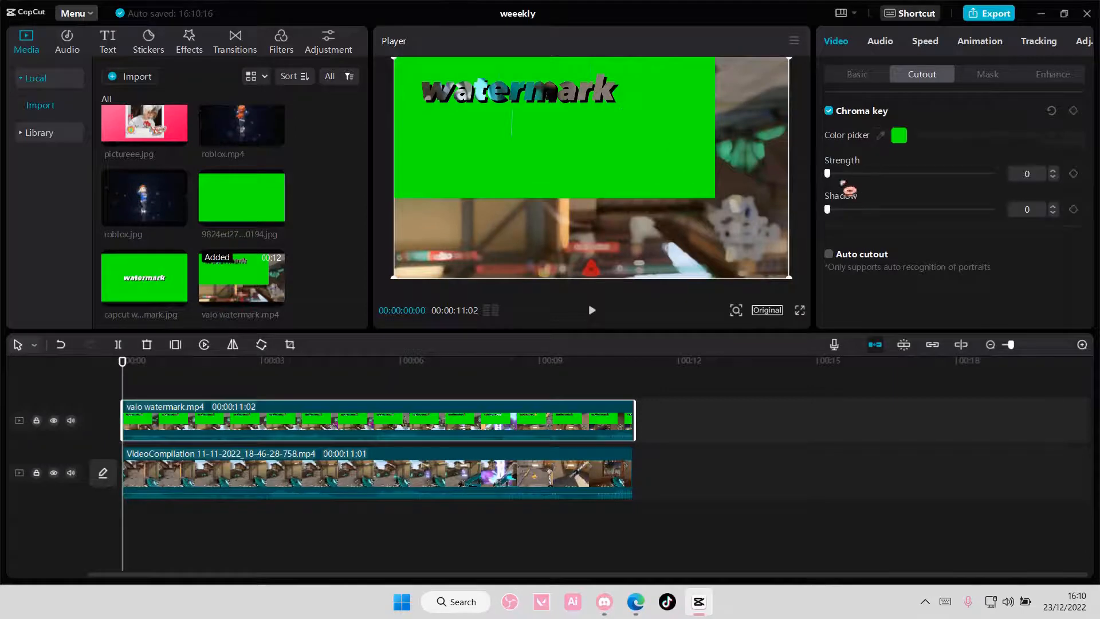
left_click_drag(827, 173, 987, 173)
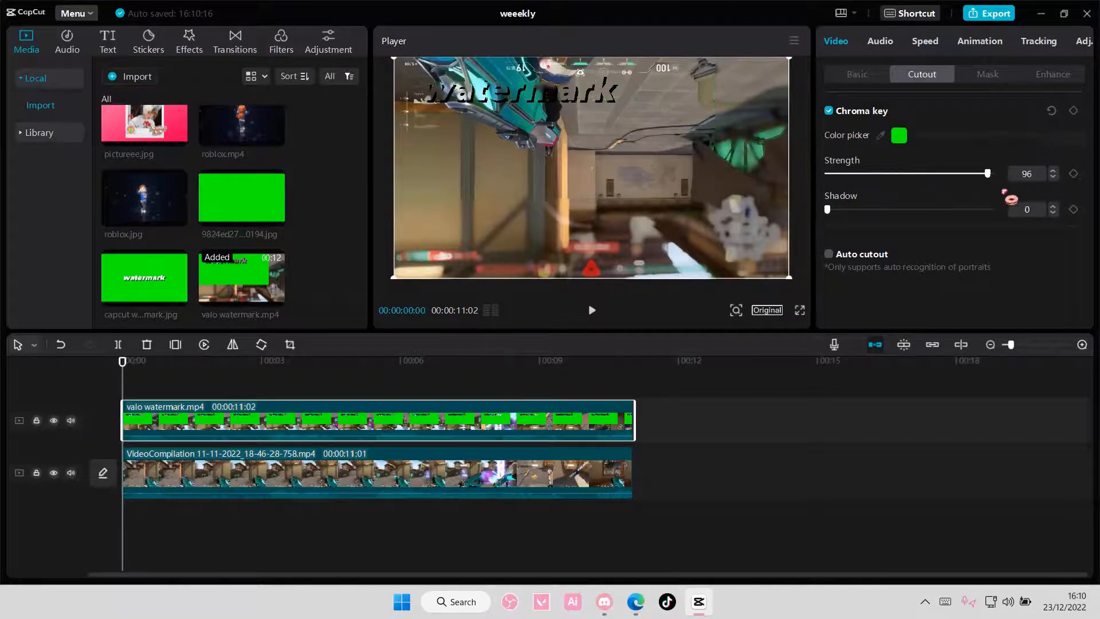
left_click_drag(827, 208, 989, 208)
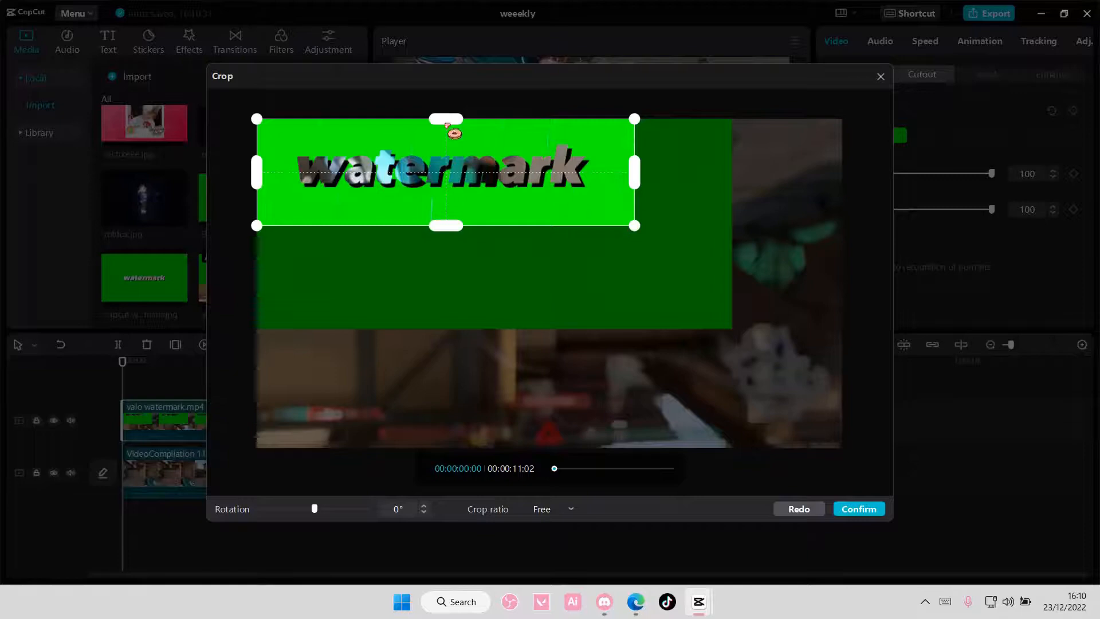
left_click(857, 509)
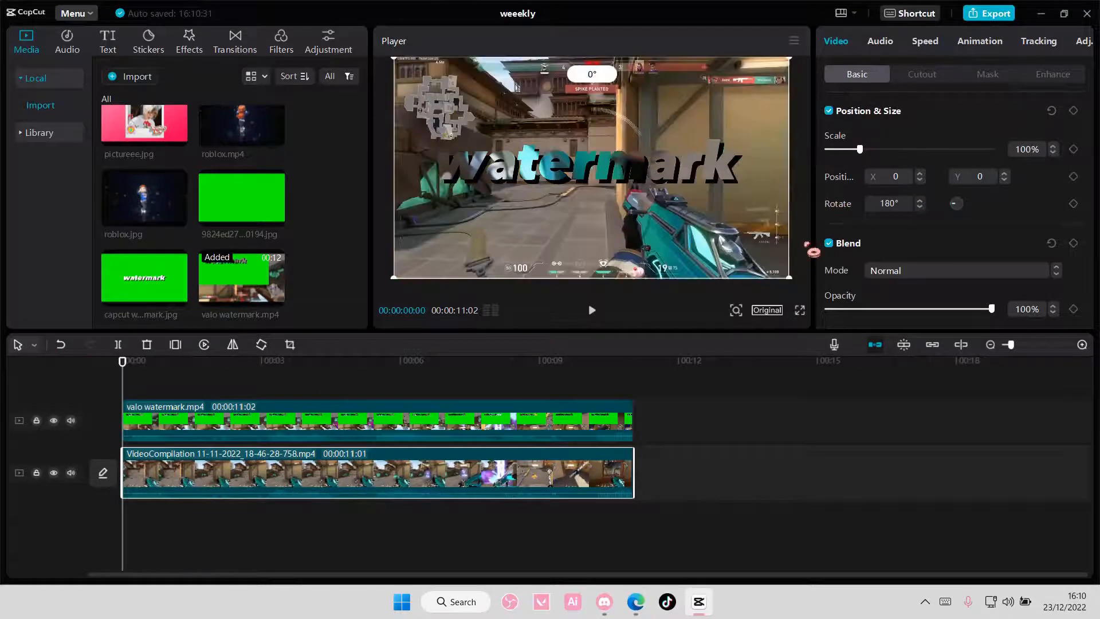
Shrink the watermark clip and move it to the lower right of the frame
left_click(350, 420)
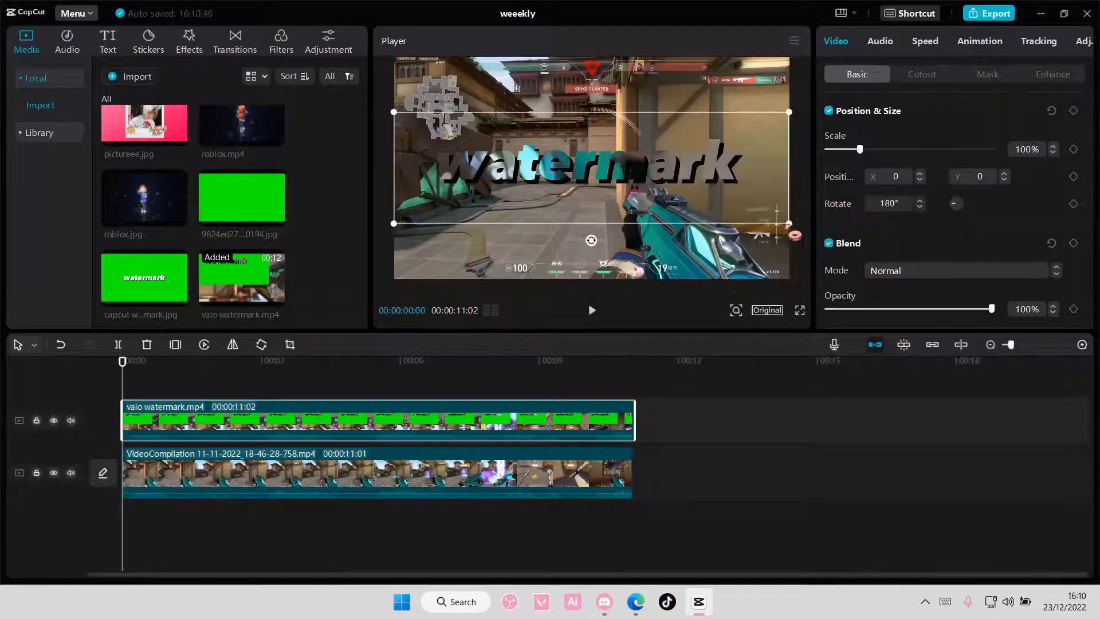
left_click_drag(858, 149, 845, 149)
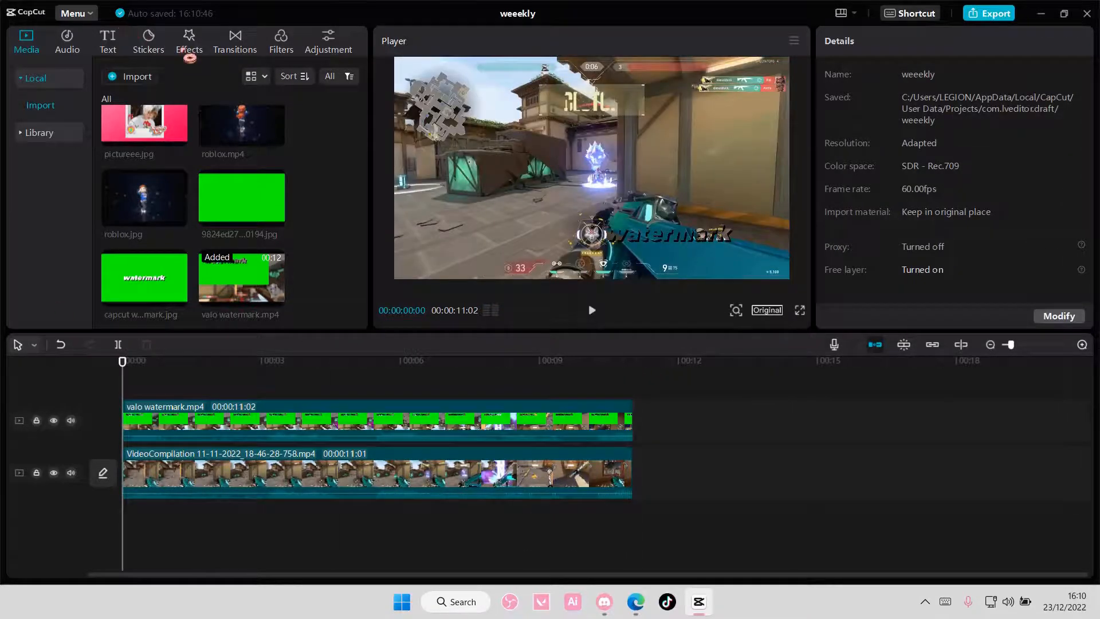
left_click(187, 40)
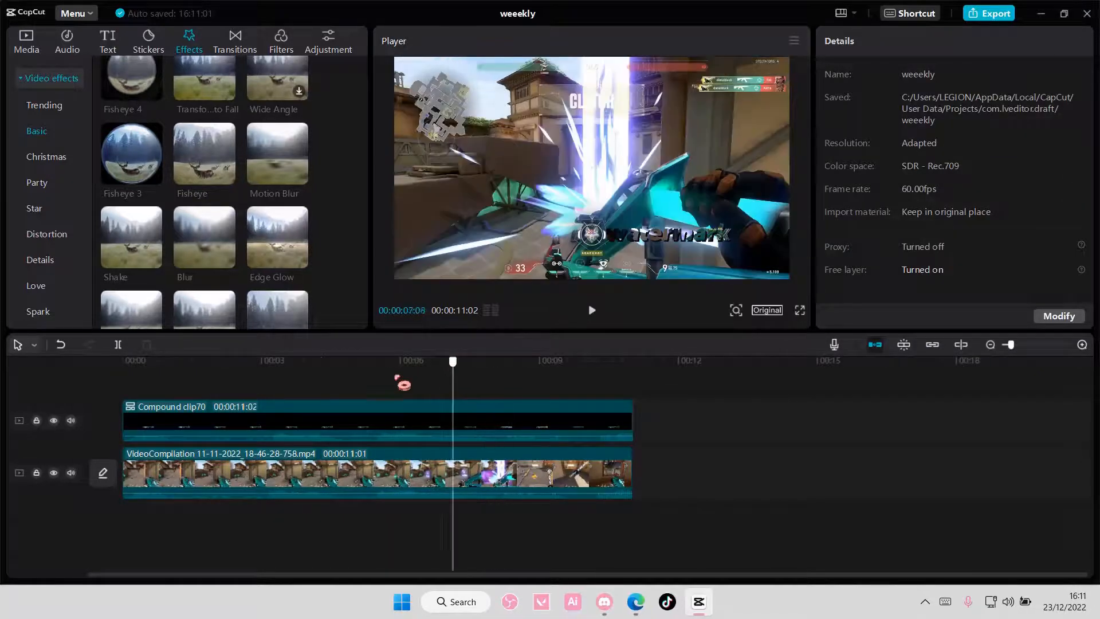
Set the compound watermark clip's opacity to 59% and play the preview
left_click(123, 362)
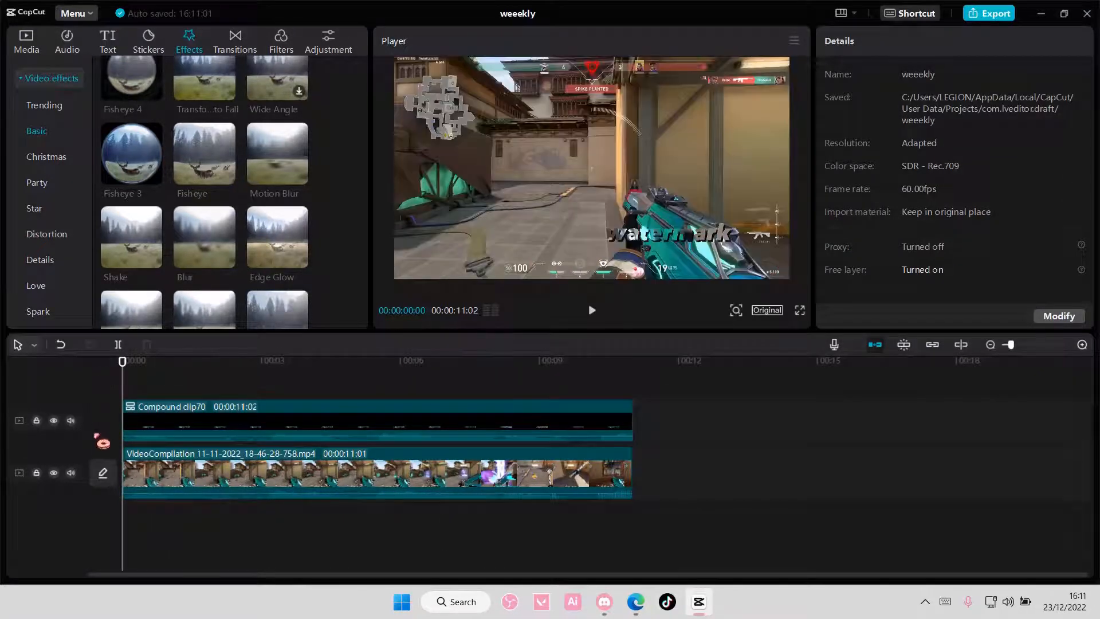
left_click(70, 420)
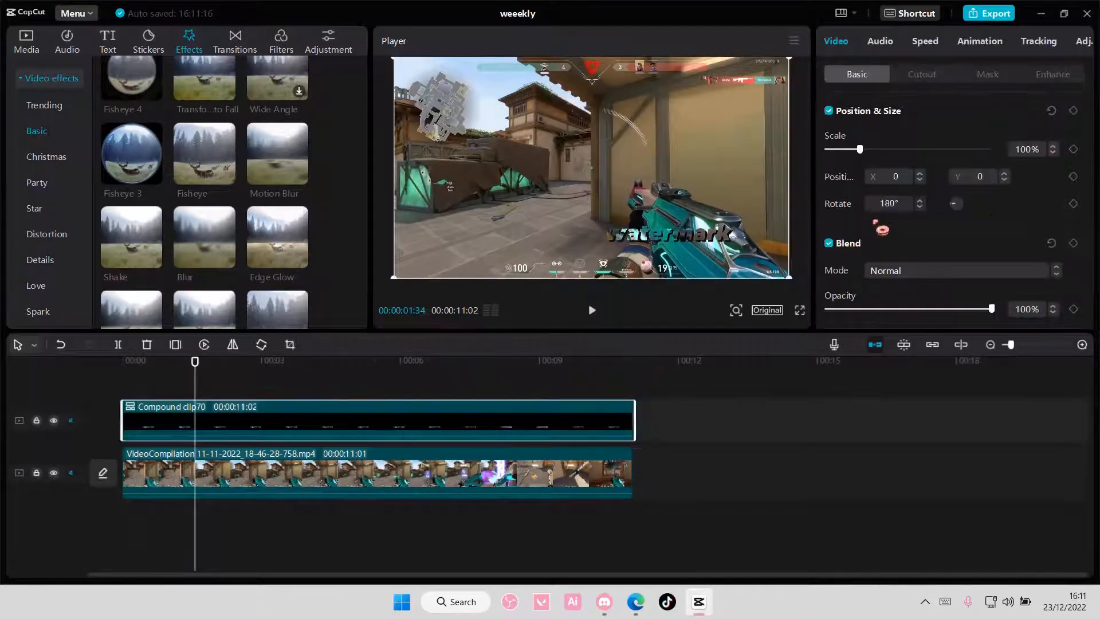
left_click_drag(990, 309, 950, 309)
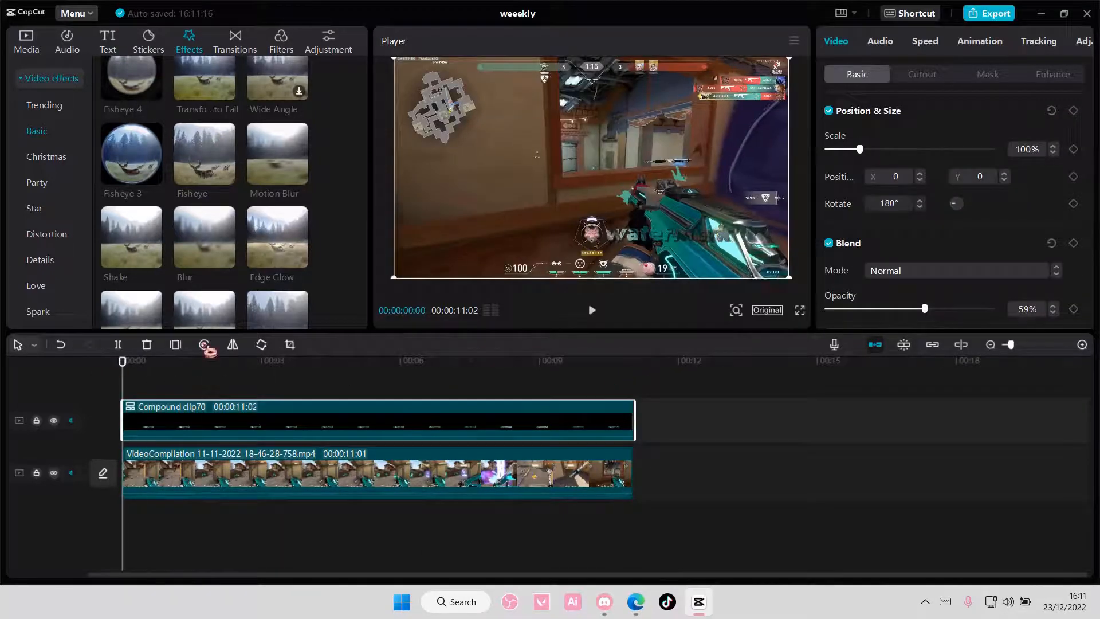
left_click(590, 310)
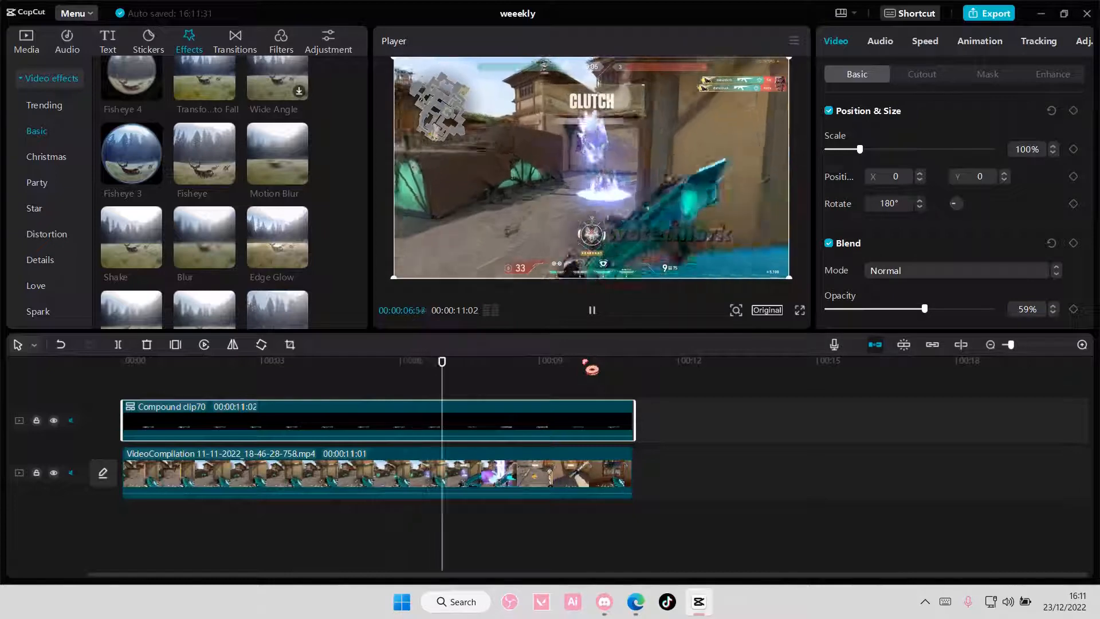
left_click(528, 360)
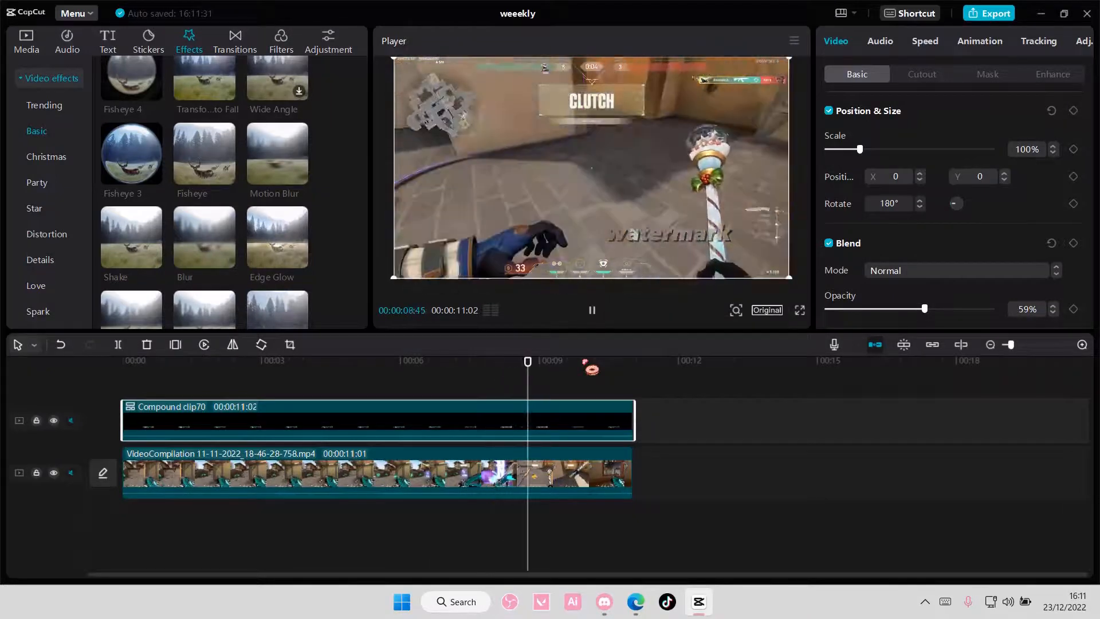